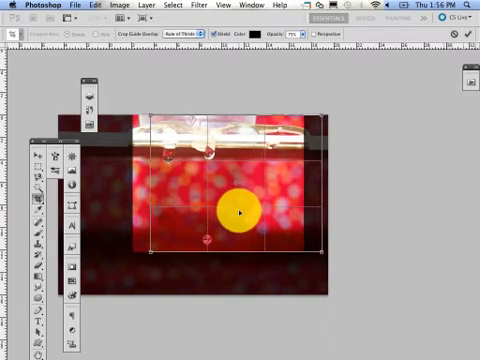
Resize the crop box so the water drops and red bokeh sit near the top
left_click_drag(235, 210, 303, 240)
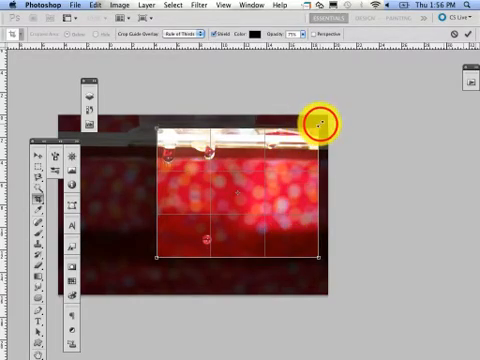
mouse_move(316, 128)
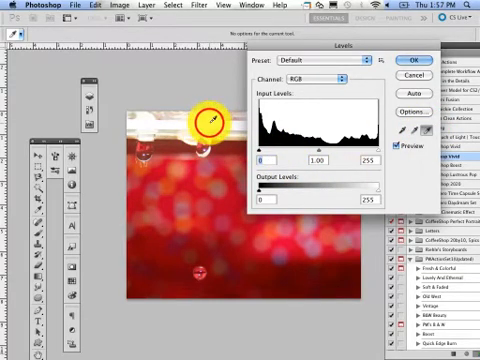
Set the Levels white point by sampling the bright band at the top of the photo
left_click(209, 117)
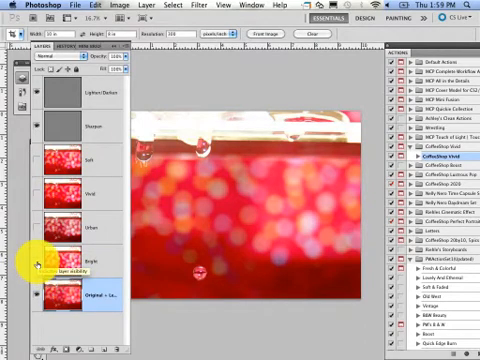
Toggle a Vivid variation layer's visibility to compare it with the original photo
left_click(39, 262)
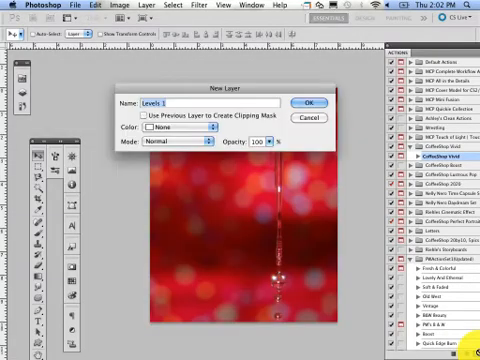
Play the CoffeeShop Vivid action until its closing tips message appears
left_click(296, 101)
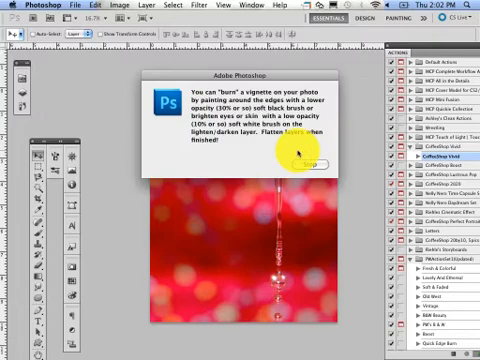
Dismiss the action's vignette and flattening tips message
left_click(300, 161)
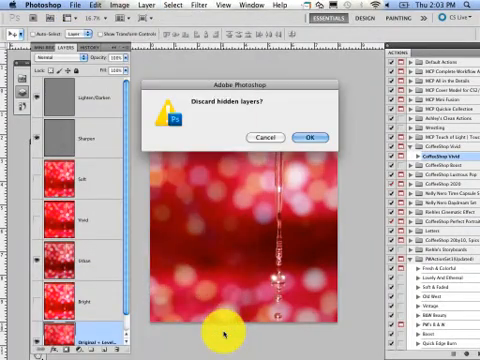
Confirm discarding hidden layers so the image flattens to a single background layer
left_click(308, 137)
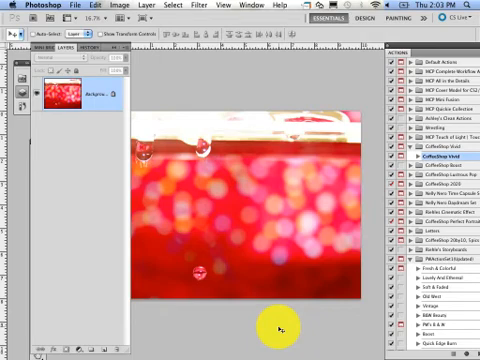
mouse_move(282, 8)
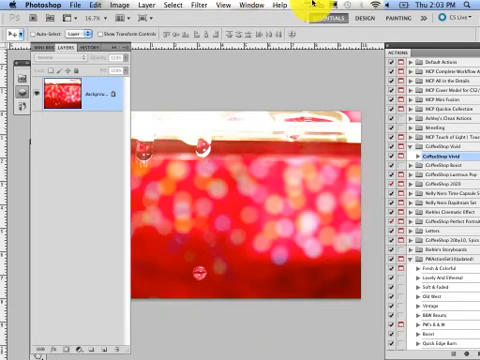